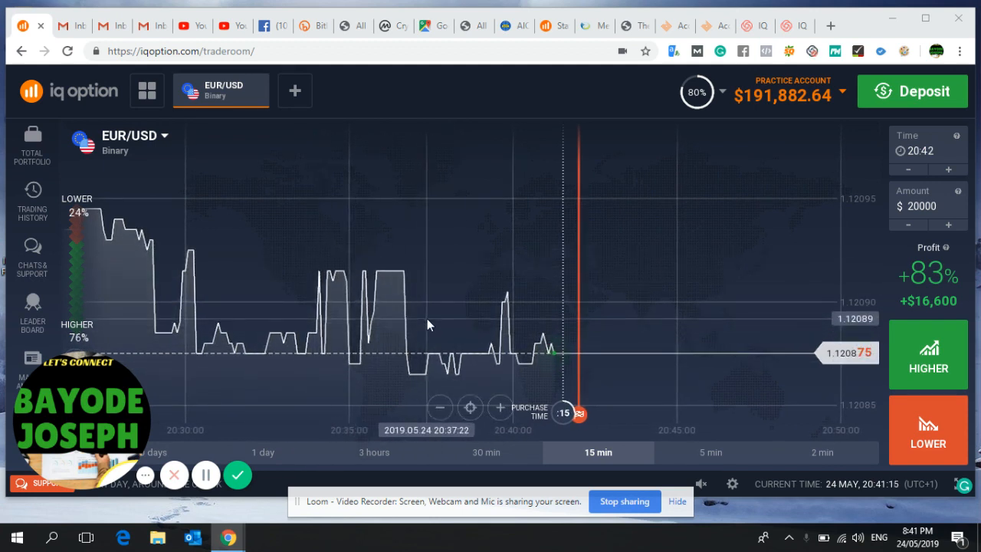
mouse_move(423, 309)
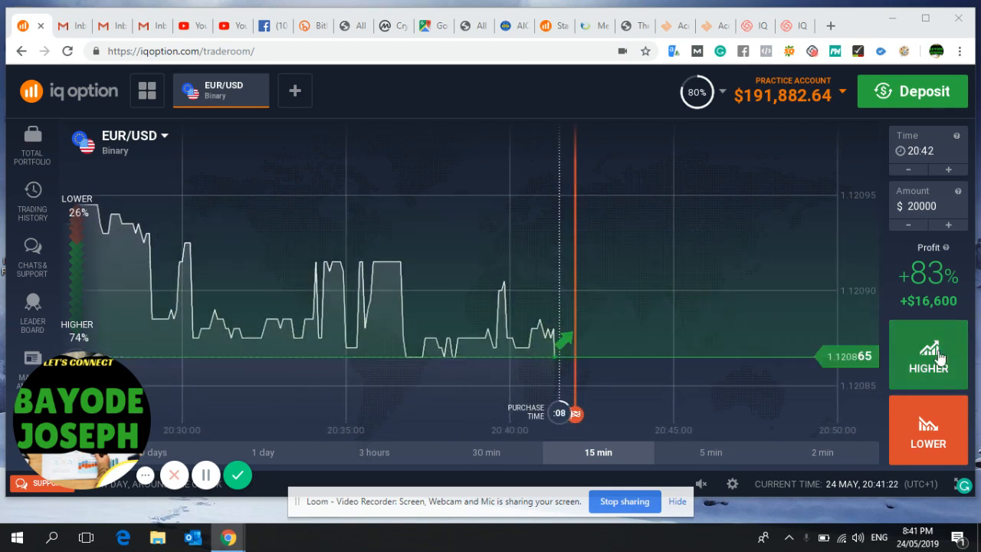
- Bet $20,000 that EUR/USD will rise with the green HIGHER option
click(935, 356)
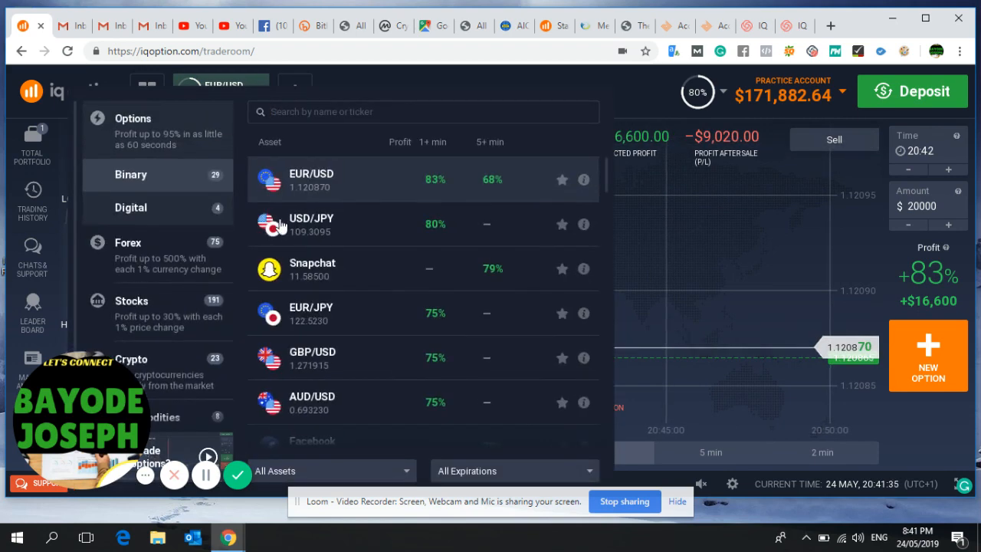
mouse_move(334, 169)
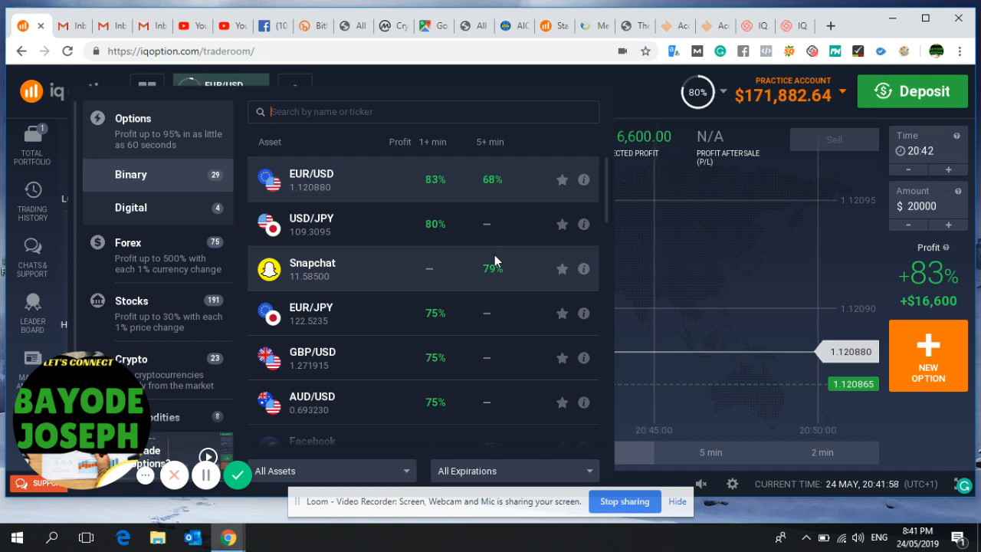
- Return to the EUR/USD binary chart from the asset list, balance now $208,482.64
click(311, 180)
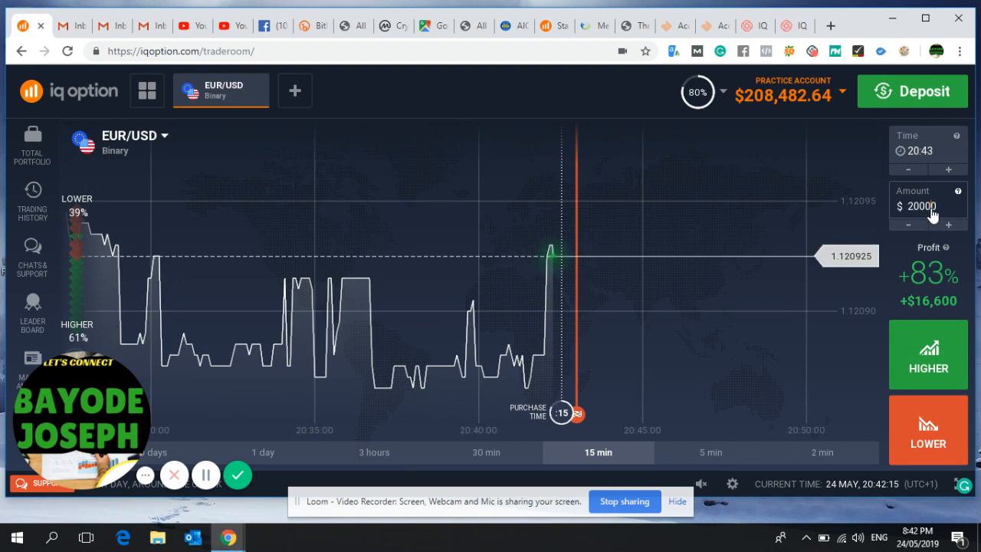
- Bet $2,000 that EUR/USD will fall, settling at +$3,320
click(927, 431)
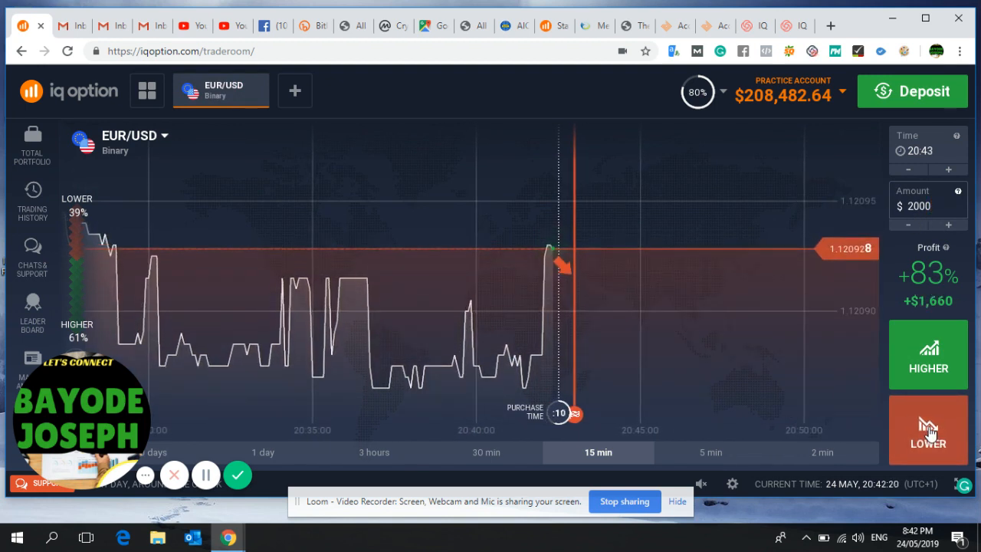
click(929, 431)
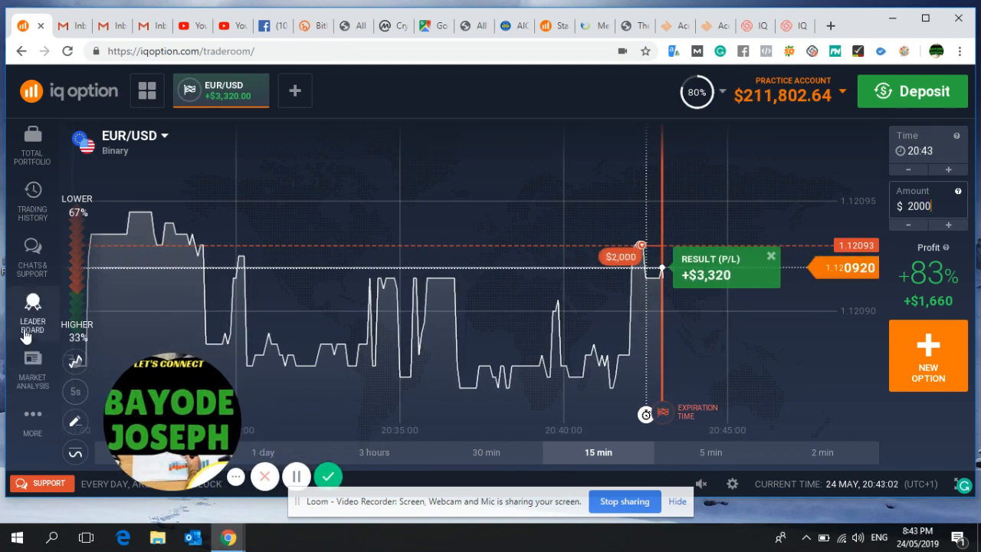
click(30, 307)
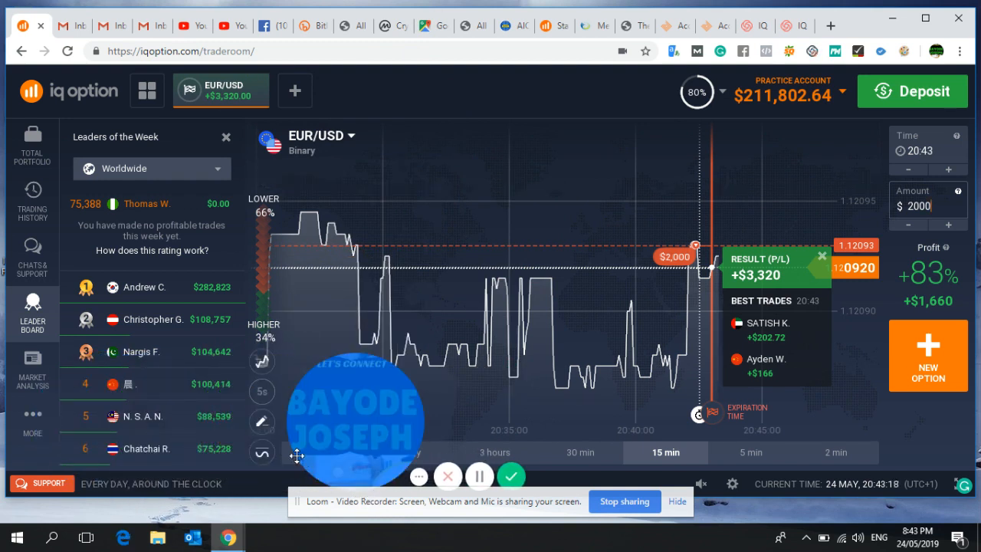
mouse_move(201, 299)
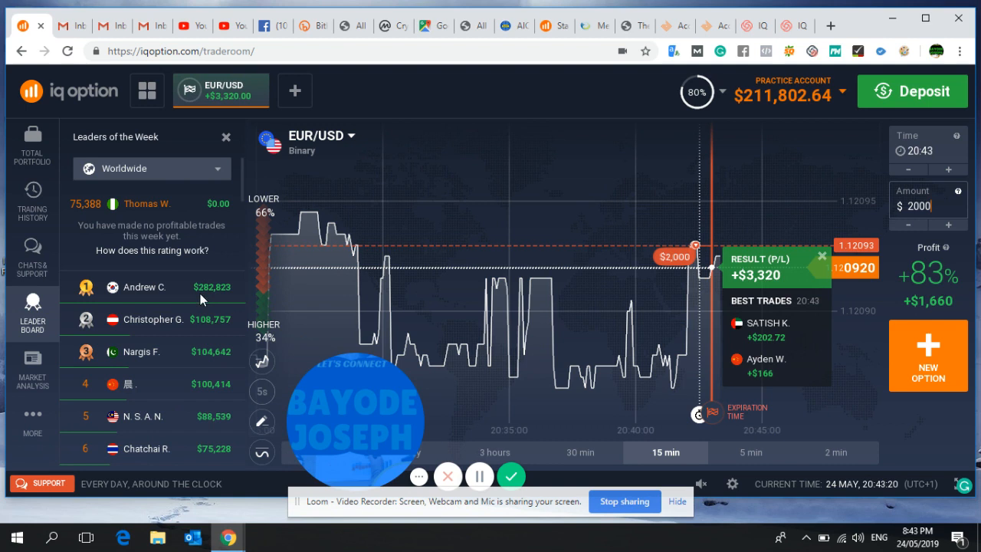
mouse_move(190, 253)
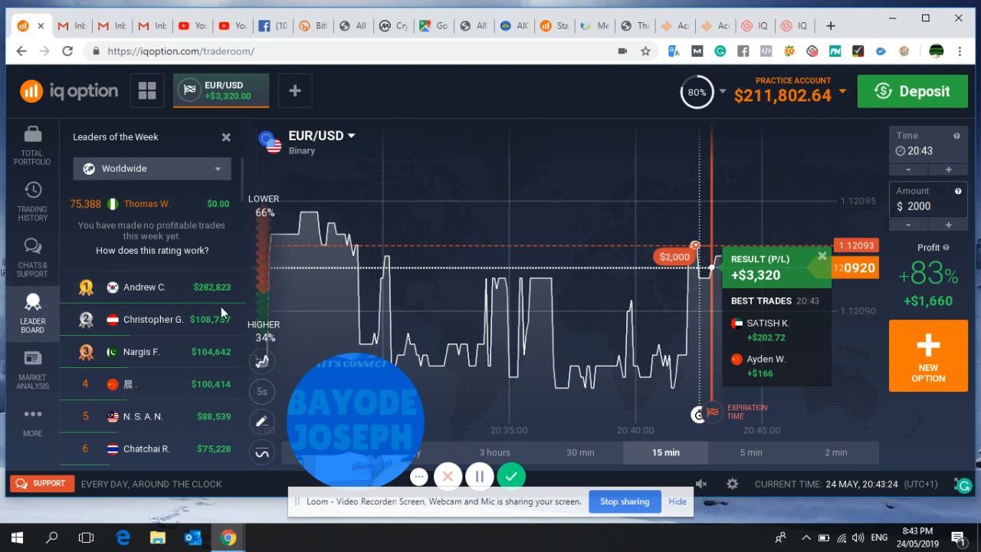
mouse_move(114, 289)
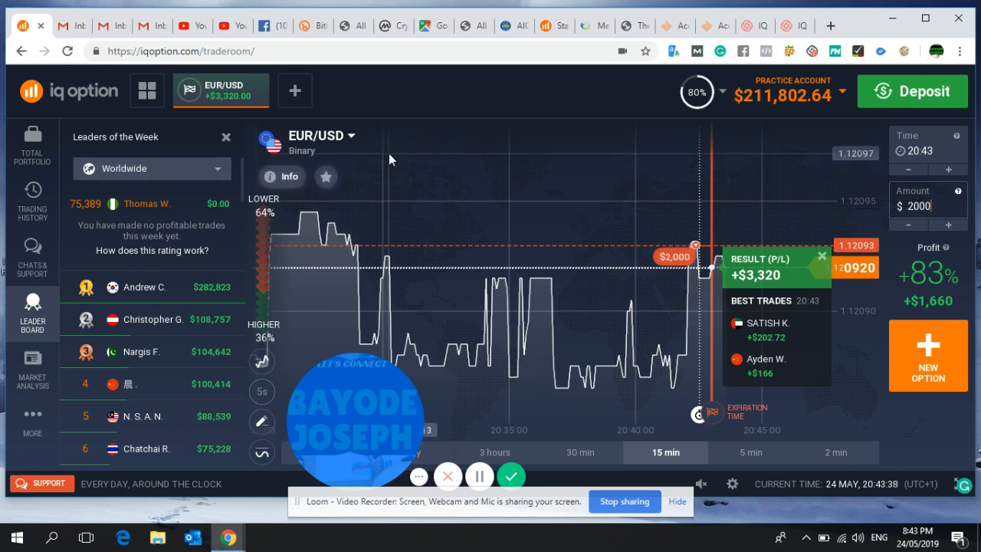
mouse_move(236, 199)
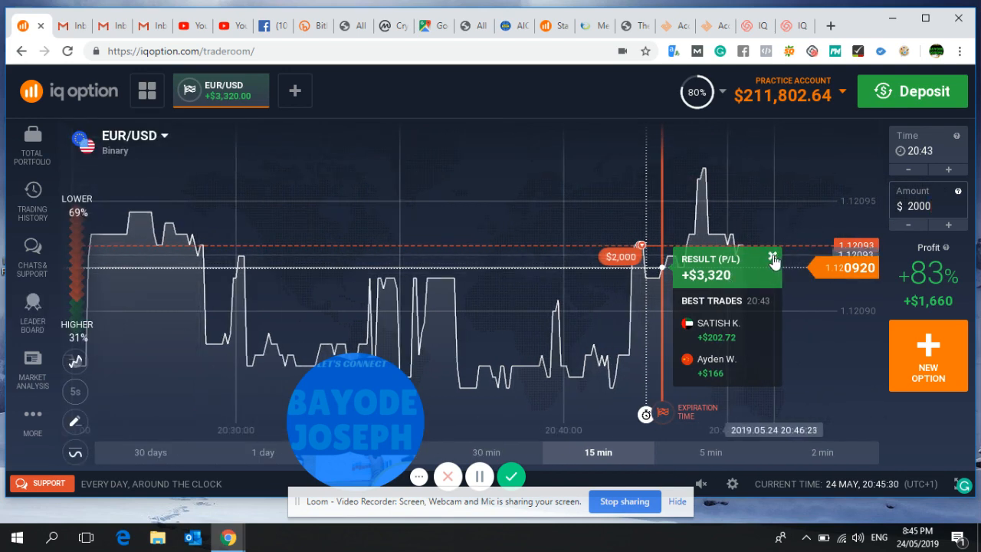
- Dismiss the trade result and view the chart at 30-minute then 15-minute spans
click(822, 452)
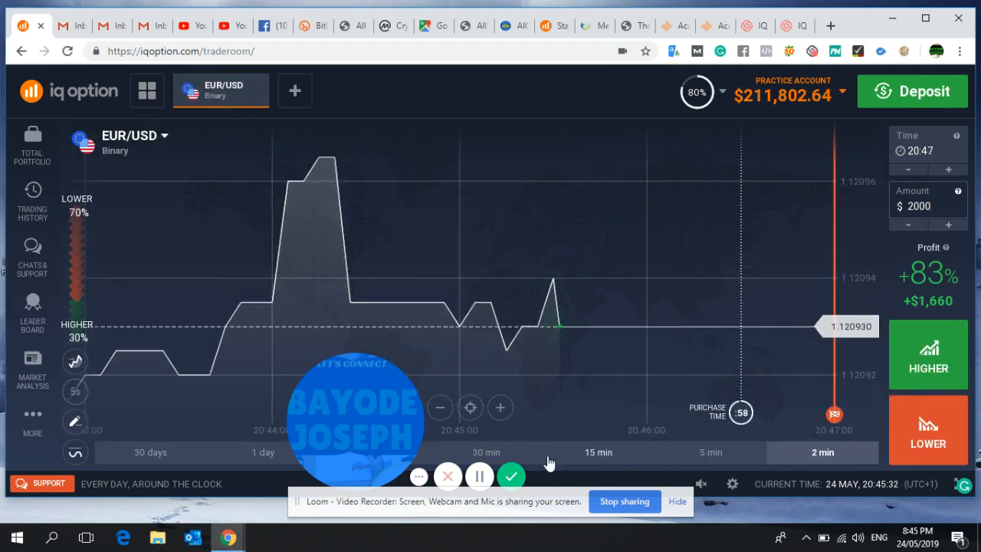
click(484, 452)
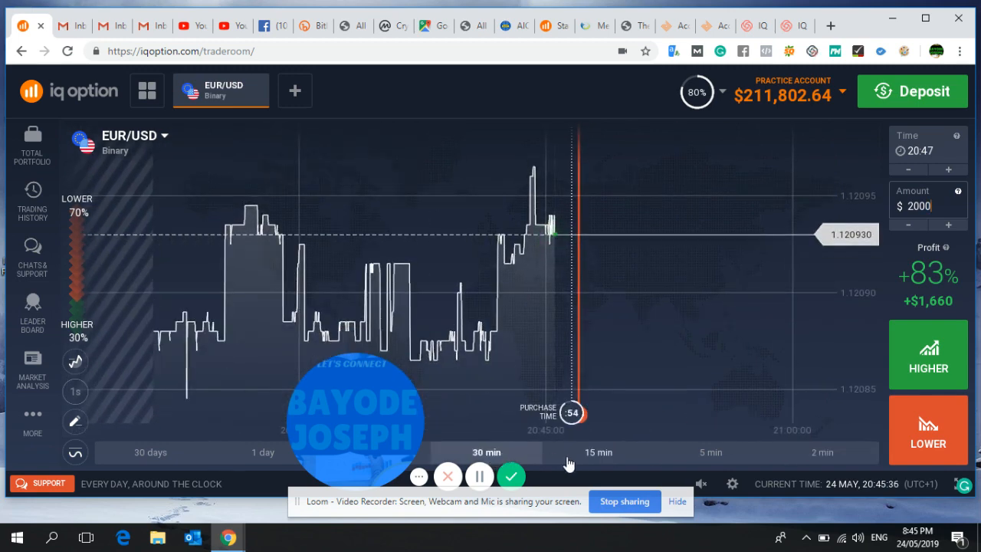
click(598, 452)
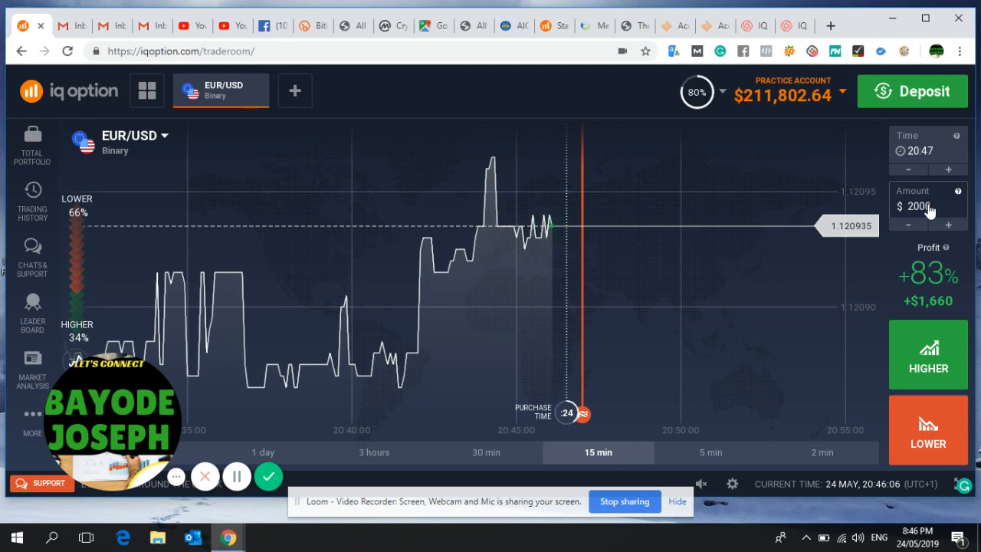
- Show the preset trade amounts from $2,000 to $20,000 for the next stake
click(929, 205)
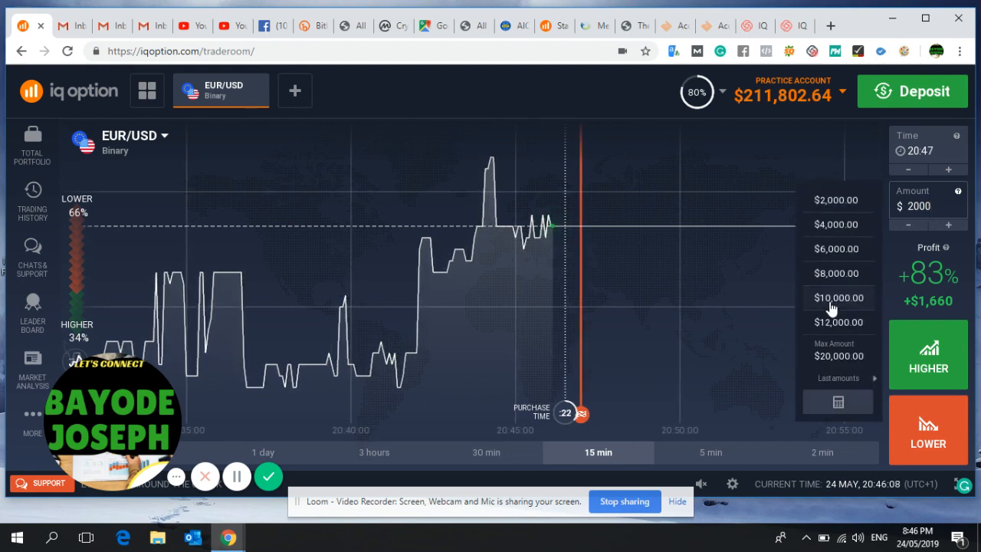